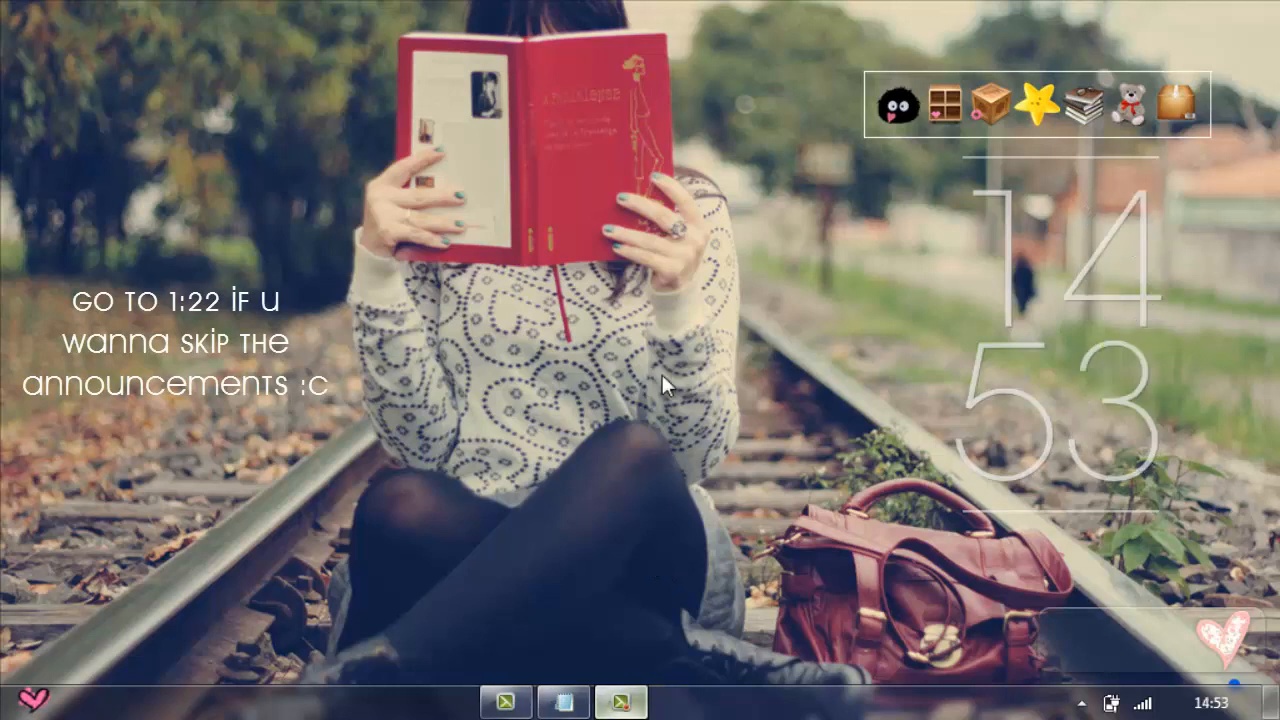
Review the Notepad note listing the three team shout-out names
click(564, 700)
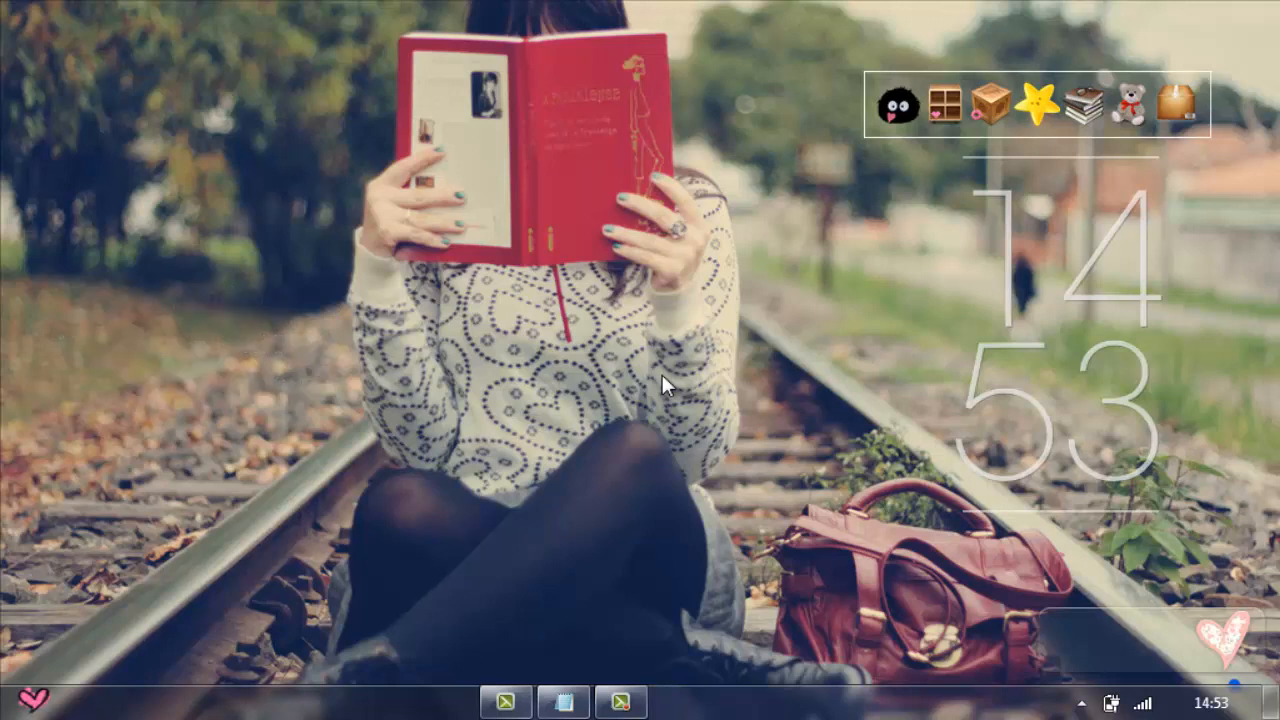
click(622, 704)
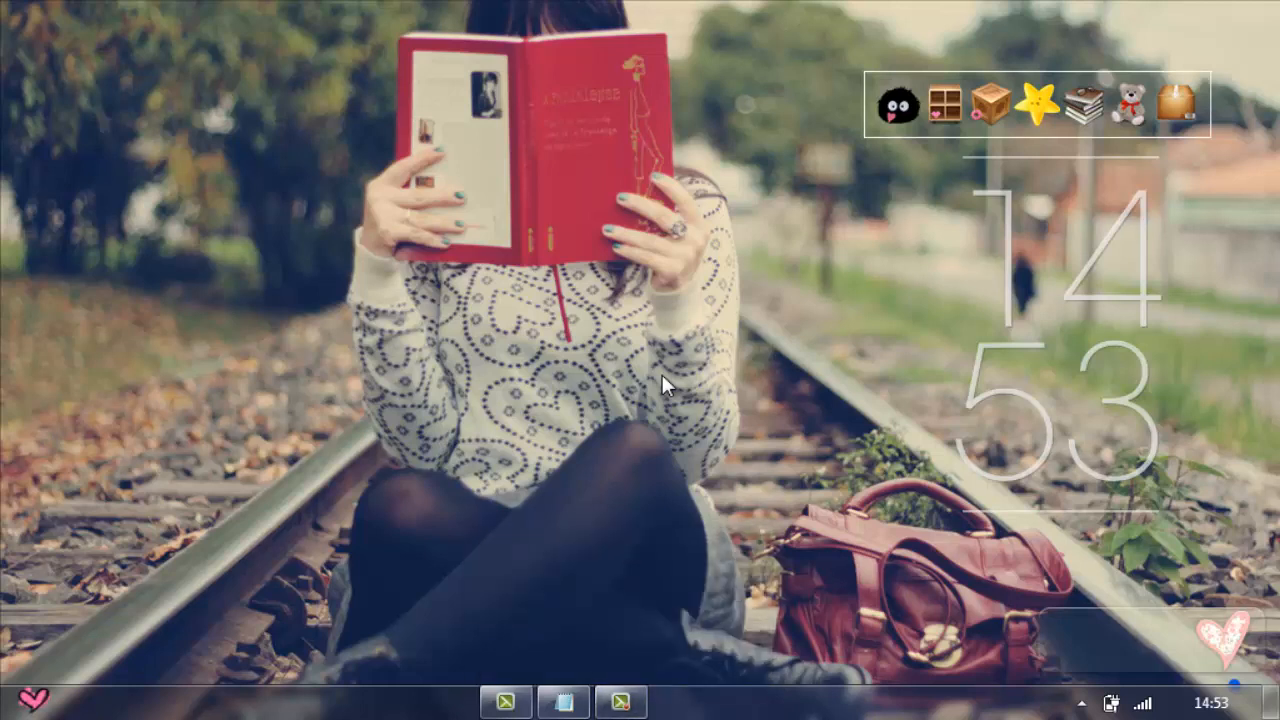
click(624, 704)
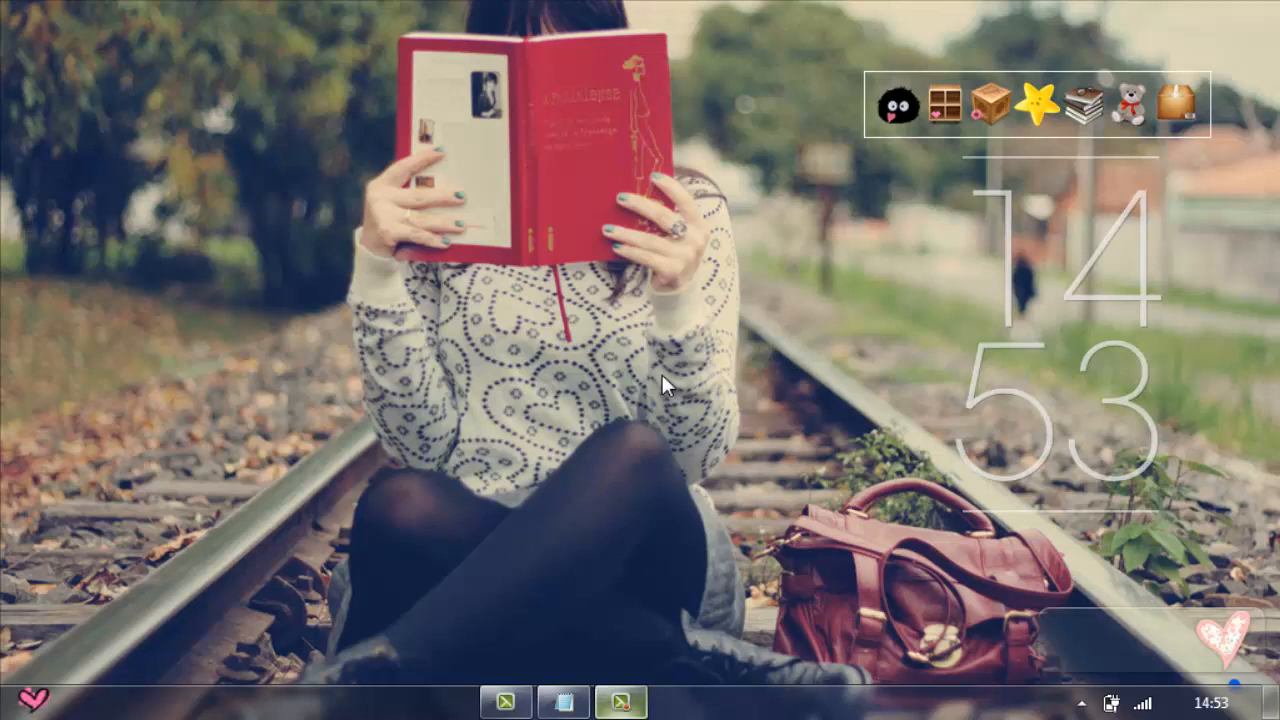
click(620, 704)
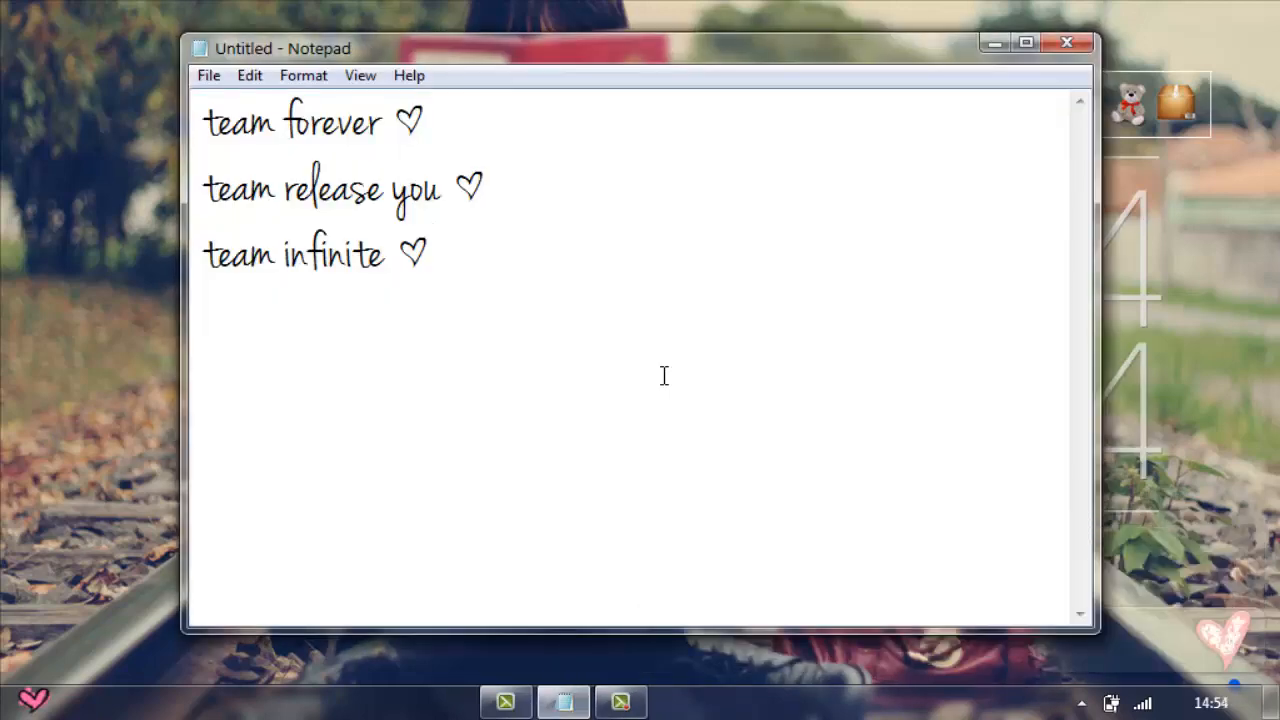
click(436, 256)
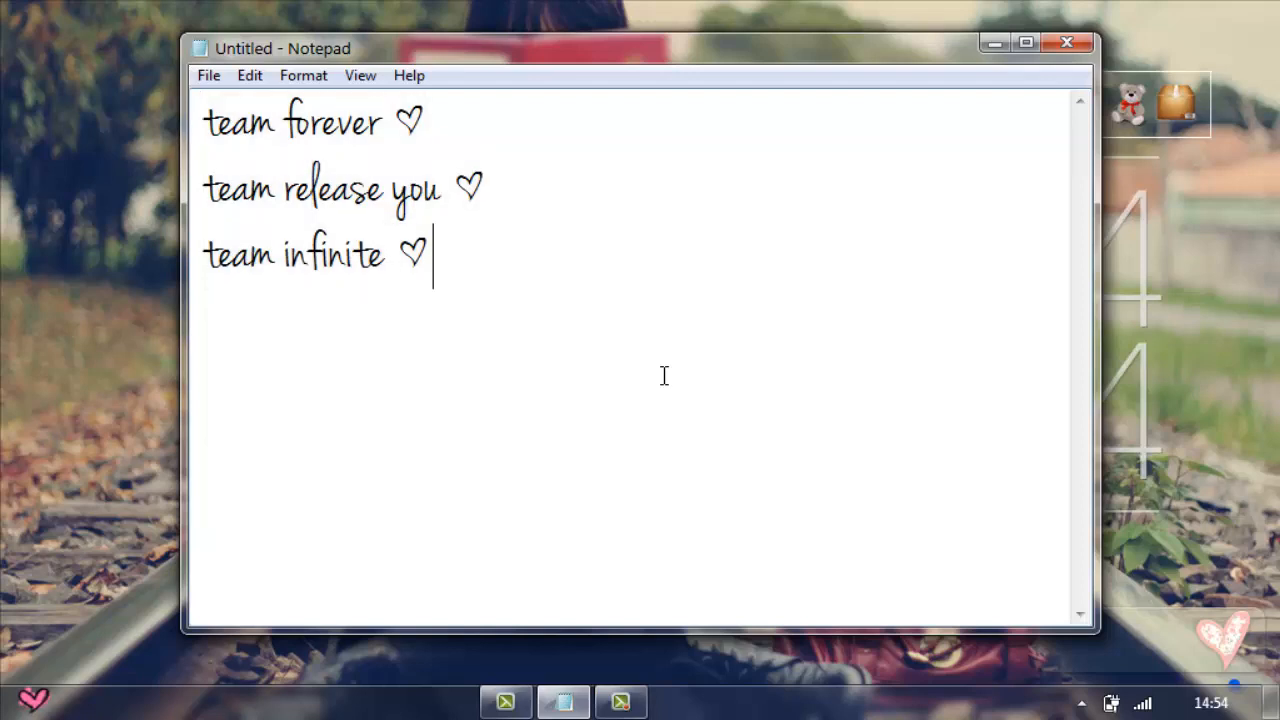
Select all the note text, then close Notepad so the desktop shows again
key(ctrl+a)
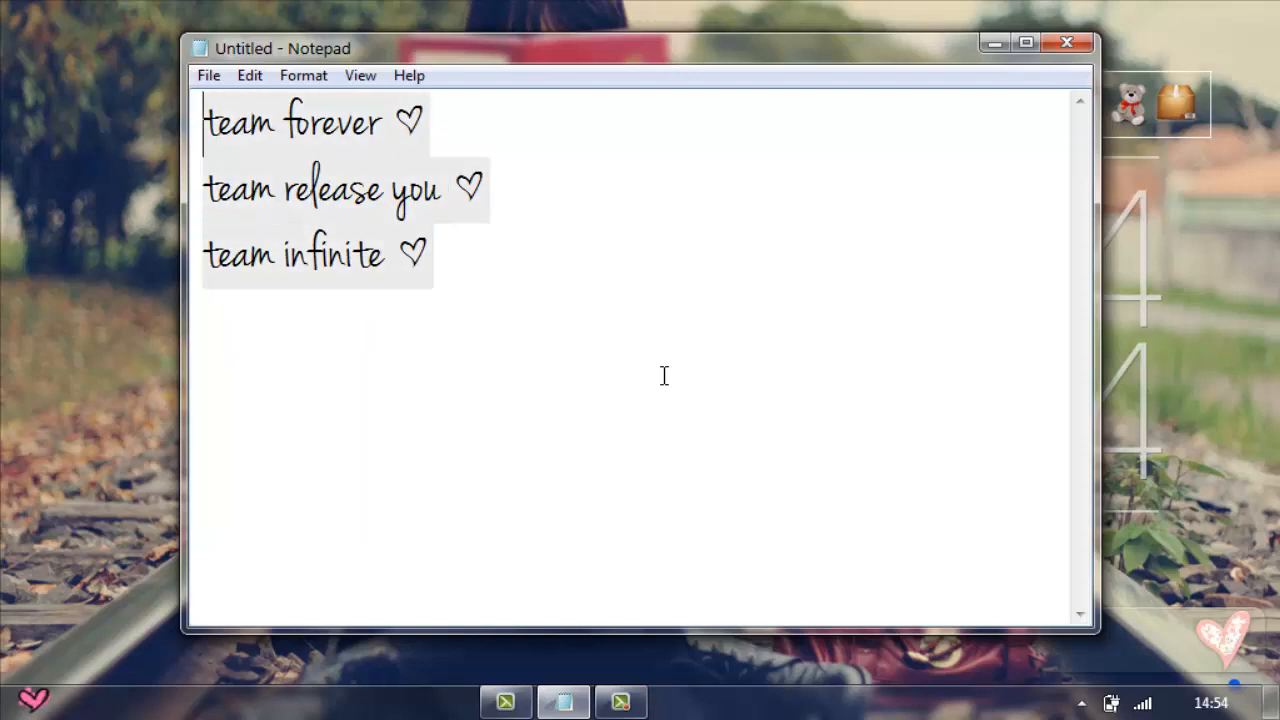
click(664, 376)
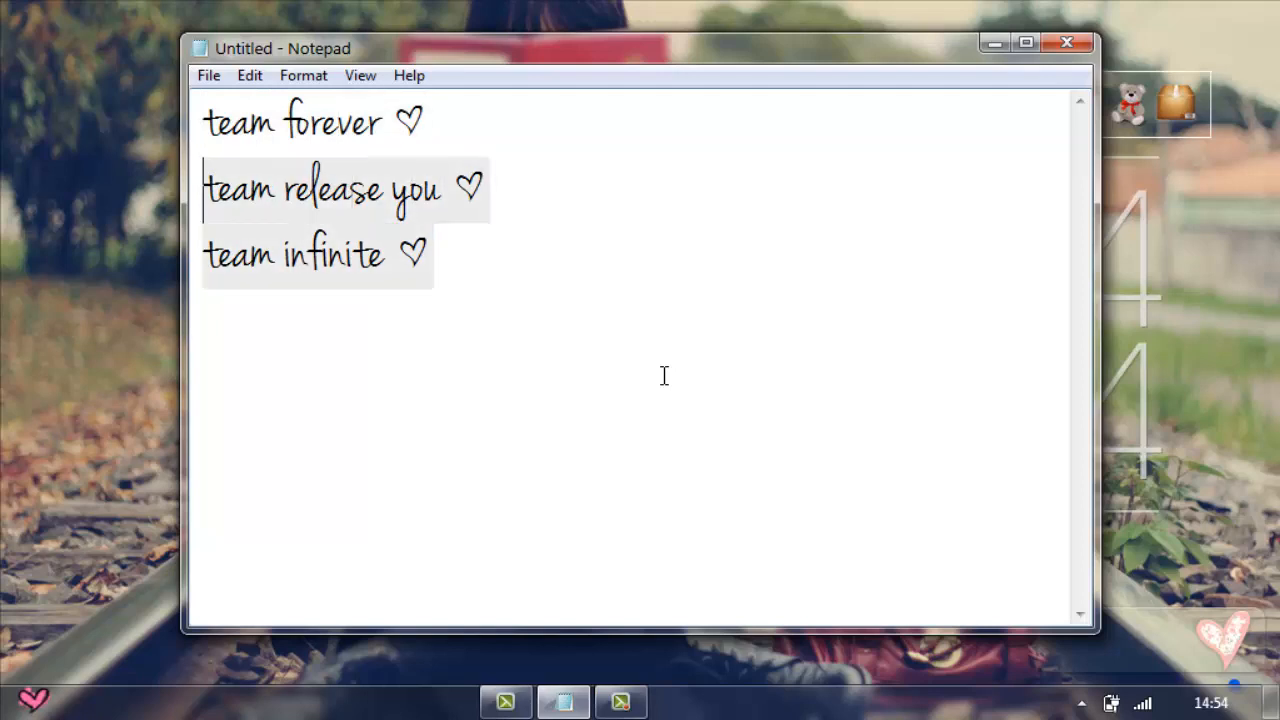
click(492, 188)
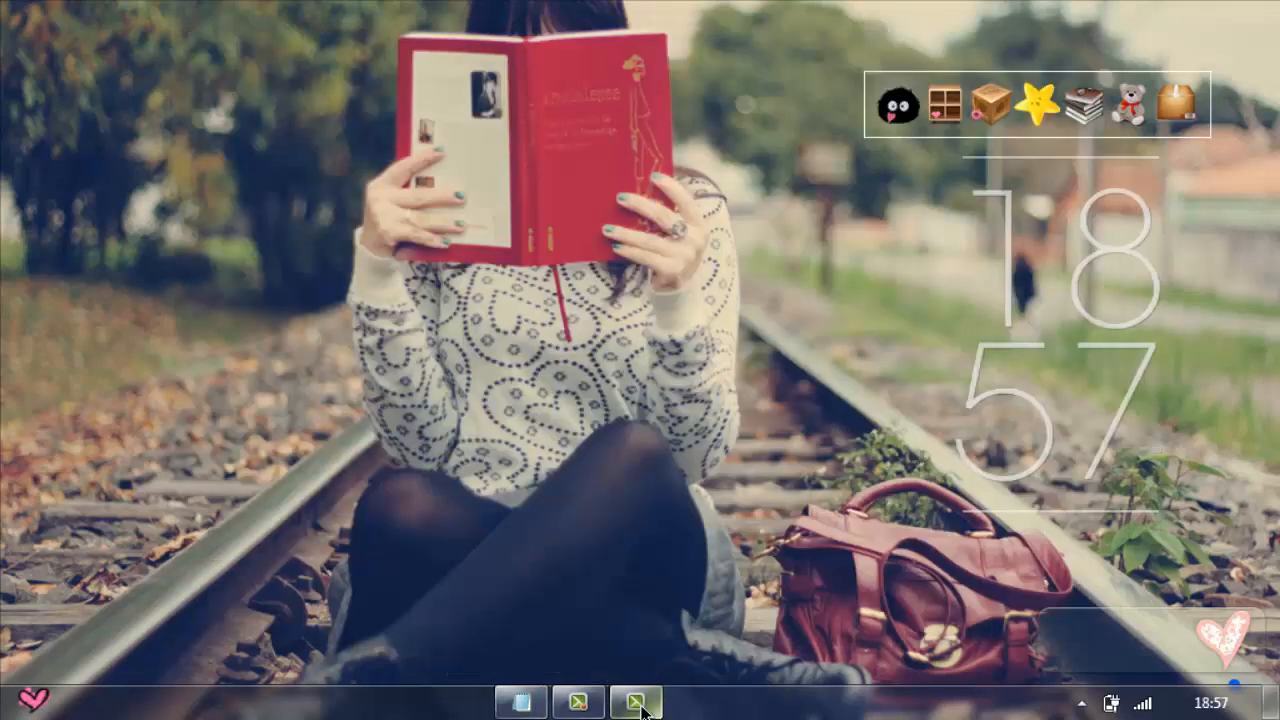
Restore the Camtasia Studio window with its empty untitled project from the taskbar
click(640, 702)
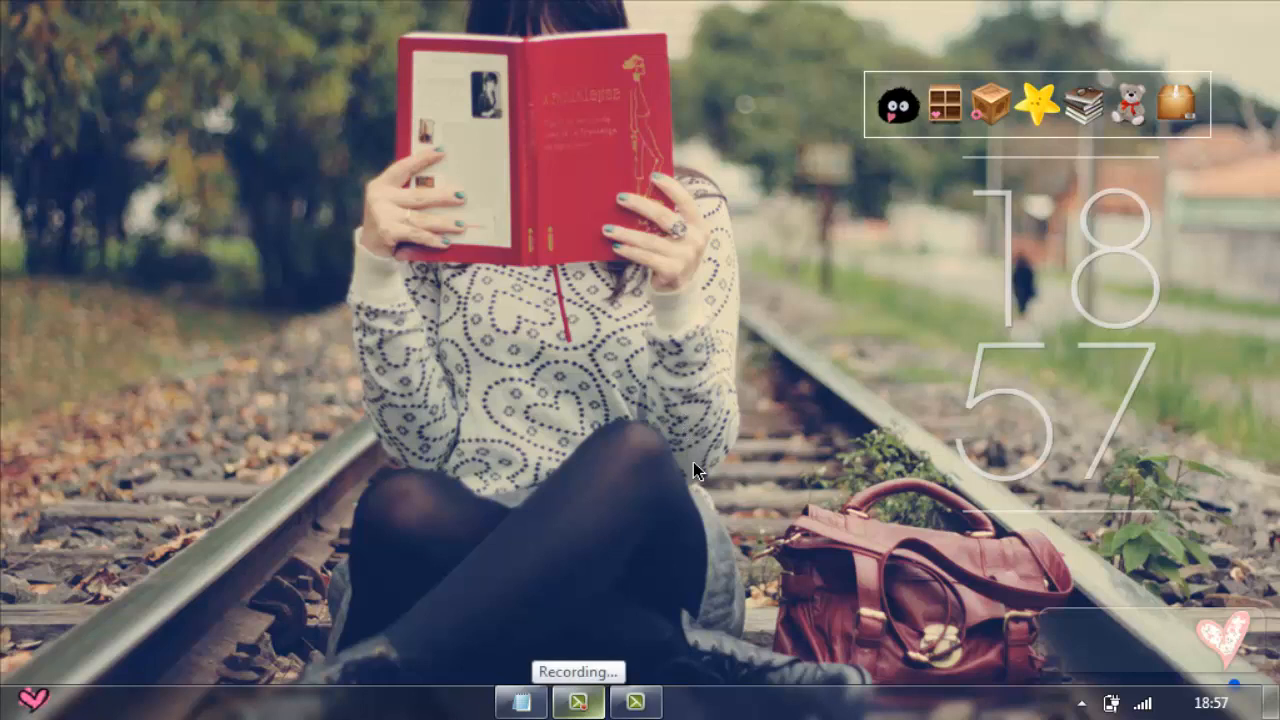
mouse_move(696, 446)
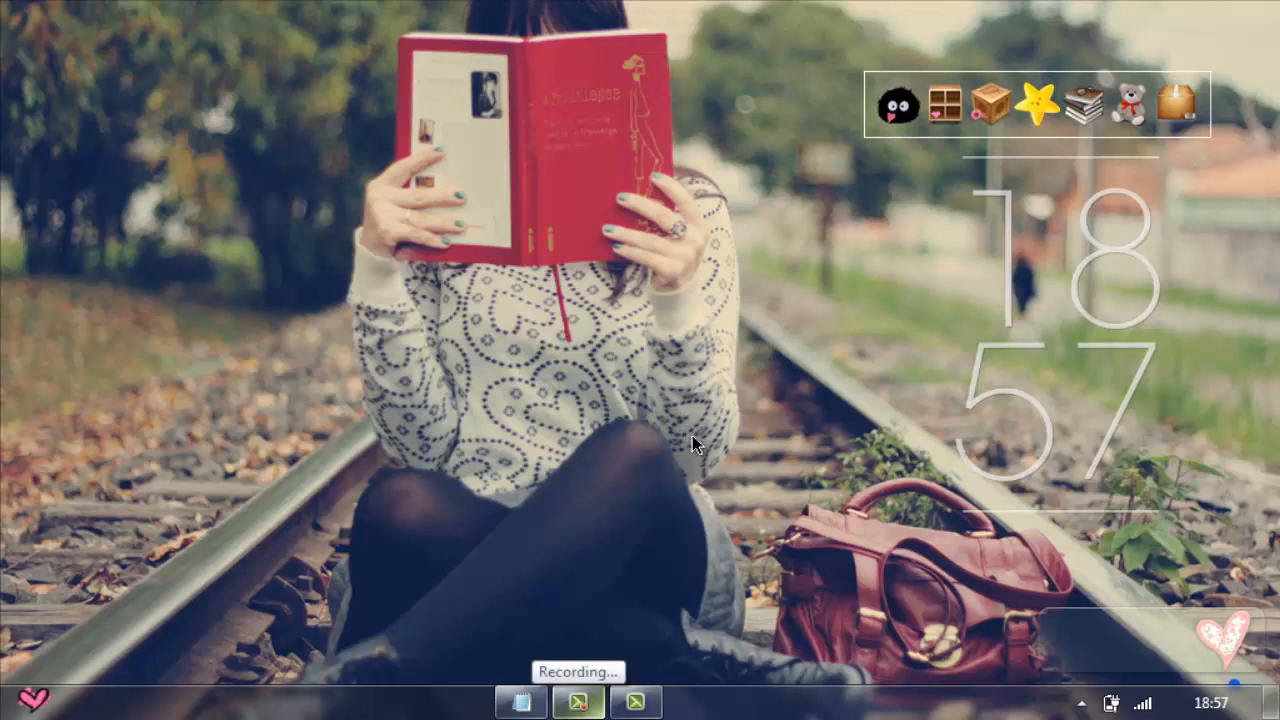
mouse_move(646, 368)
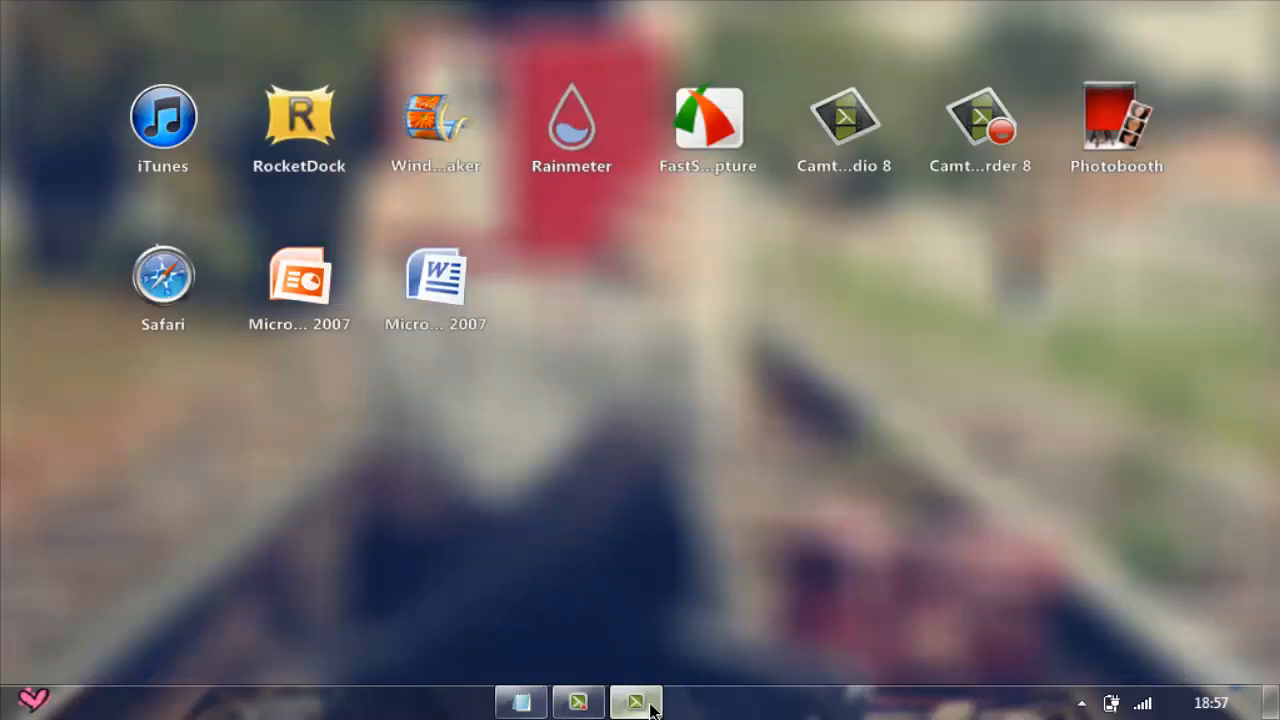
click(634, 704)
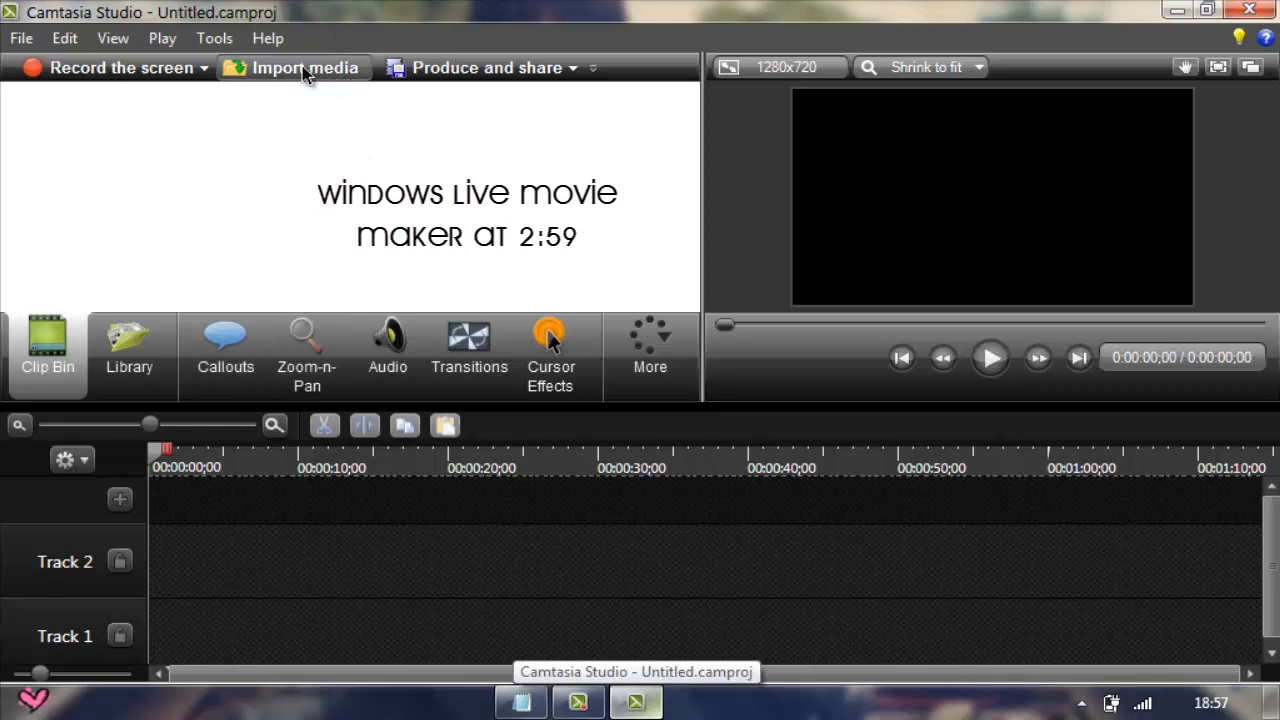
mouse_move(306, 78)
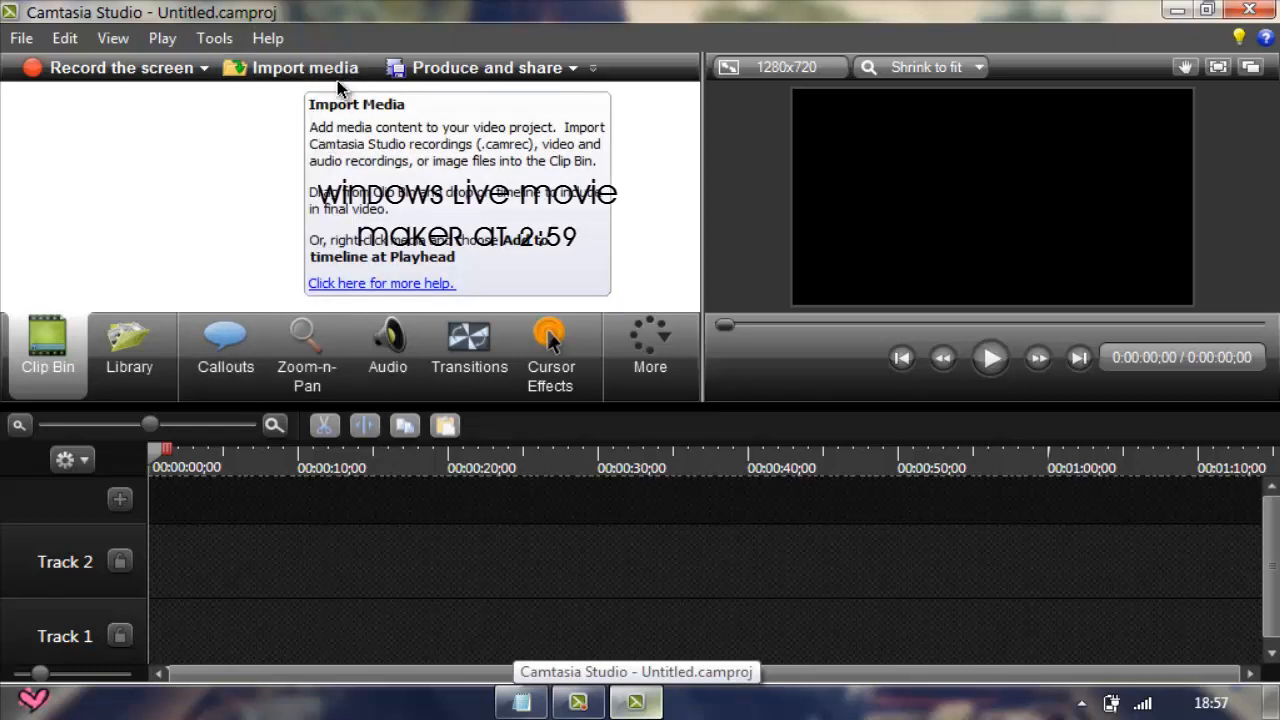
mouse_move(550, 340)
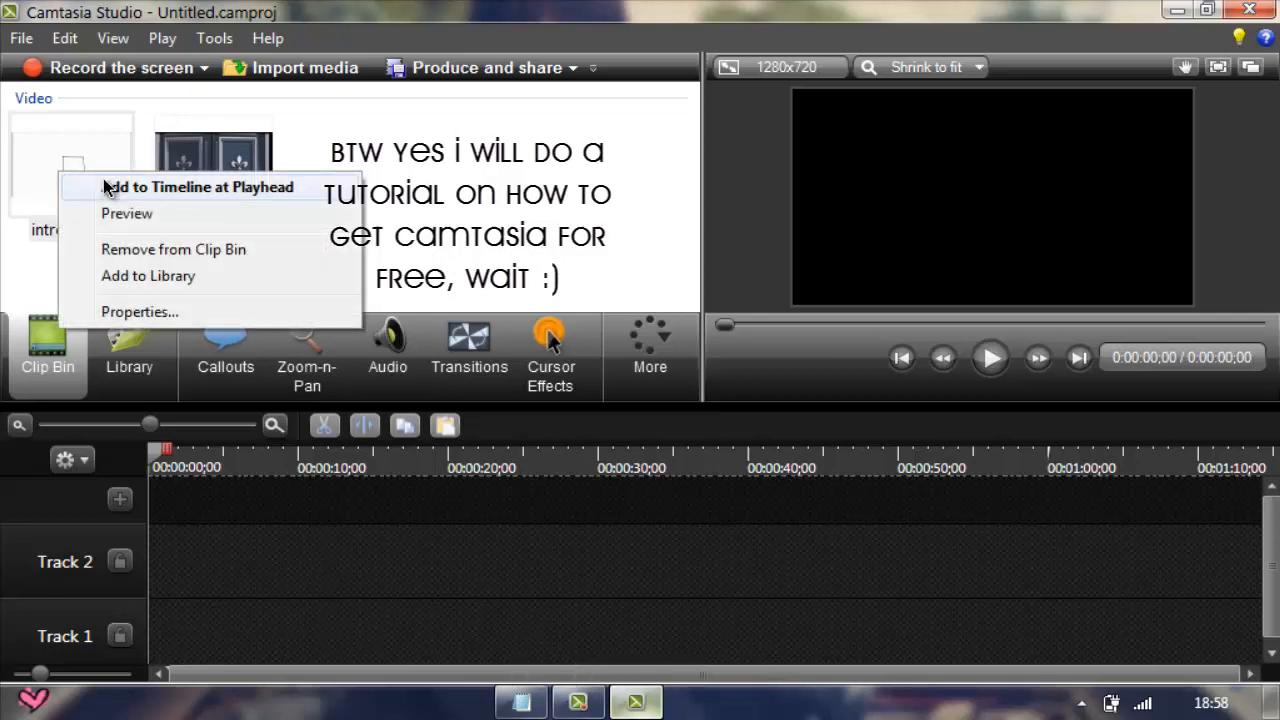
Import introo.mp4 and speedart.mp4 and add introo.mp4 at the start of Track 1
click(196, 188)
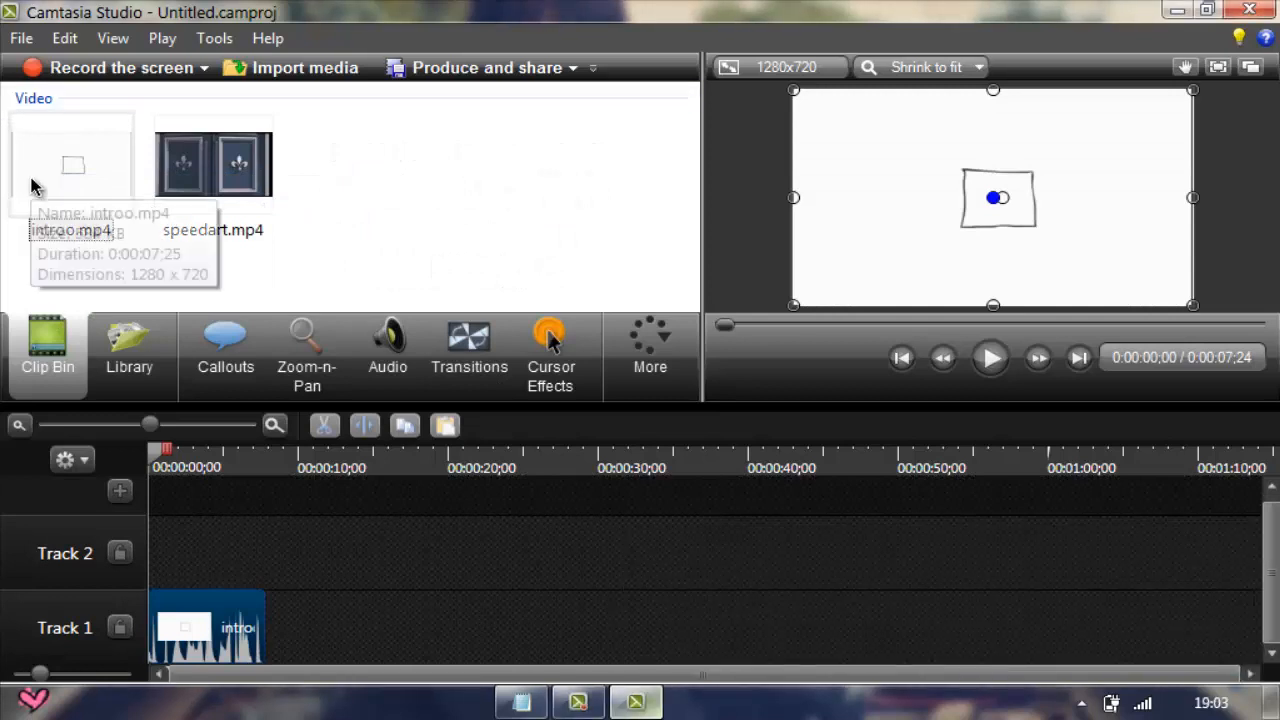
right_click(72, 164)
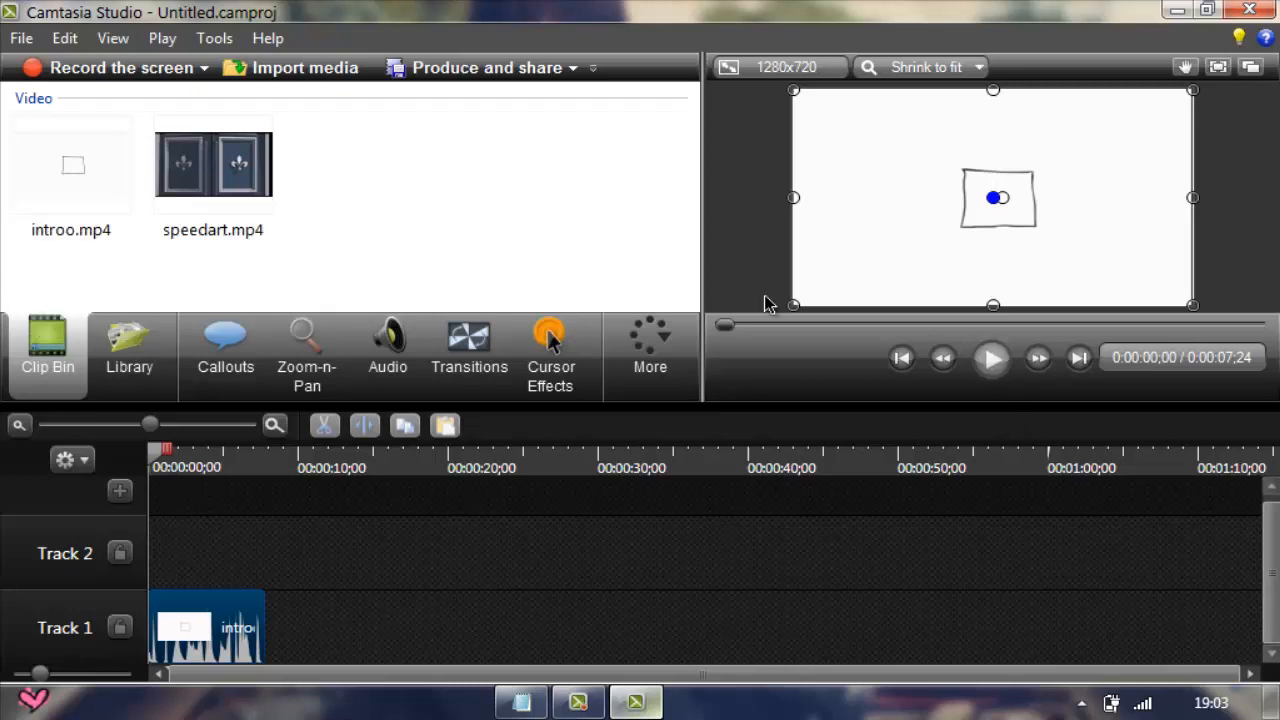
Add speedart.mp4 to Track 1 right after the intro, bringing the project to about 4:44
drag(724, 324, 780, 324)
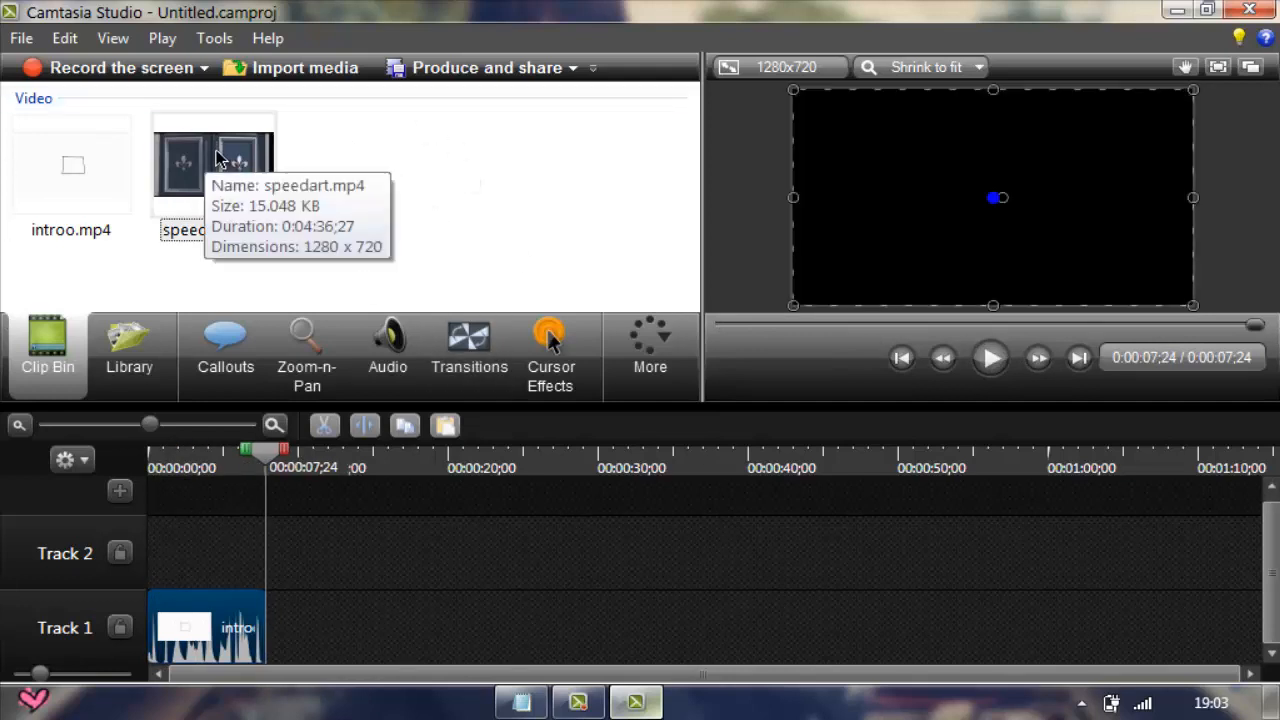
right_click(212, 156)
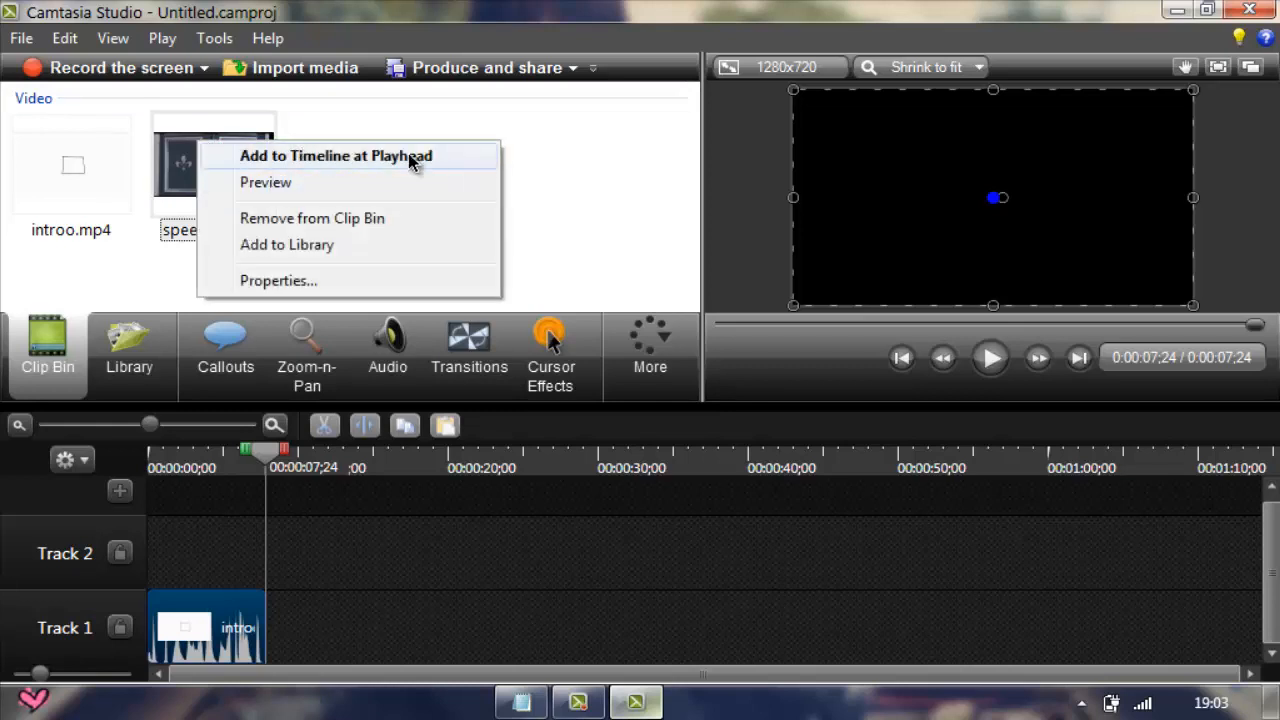
click(334, 156)
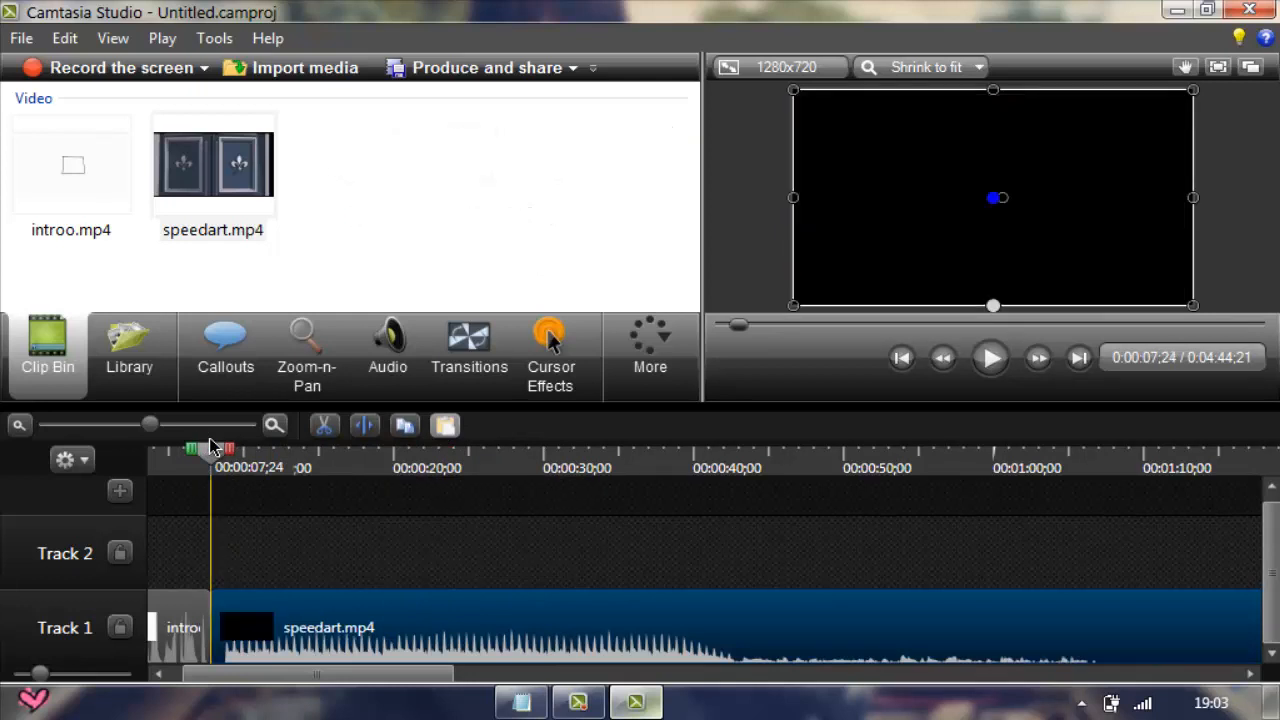
mouse_move(576, 90)
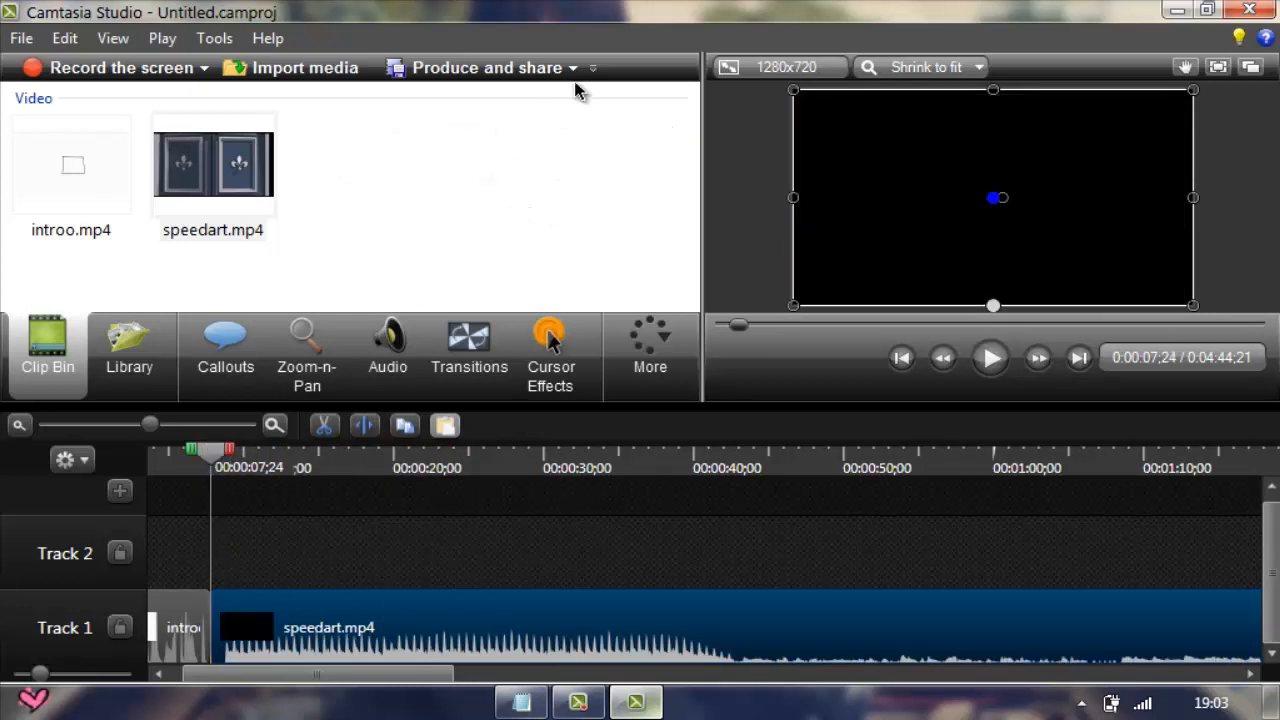
Review the Produce and share options, then close Camtasia discarding unsaved changes
click(584, 68)
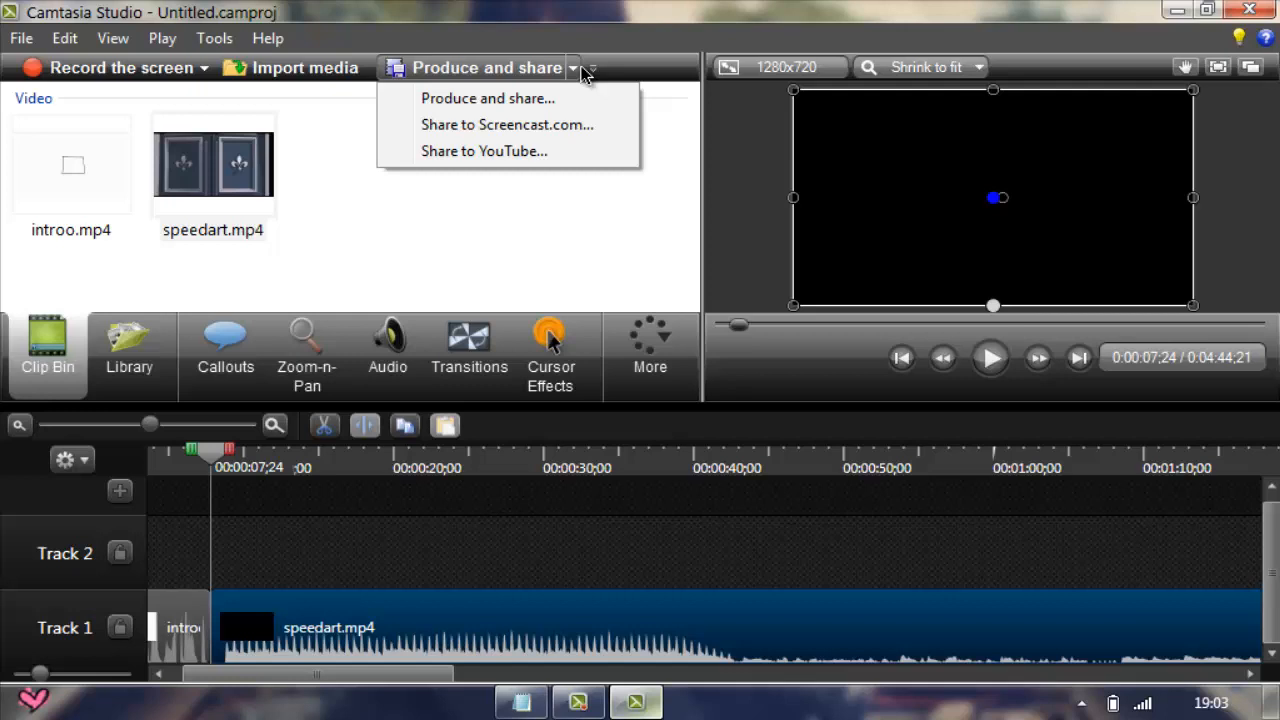
mouse_move(560, 162)
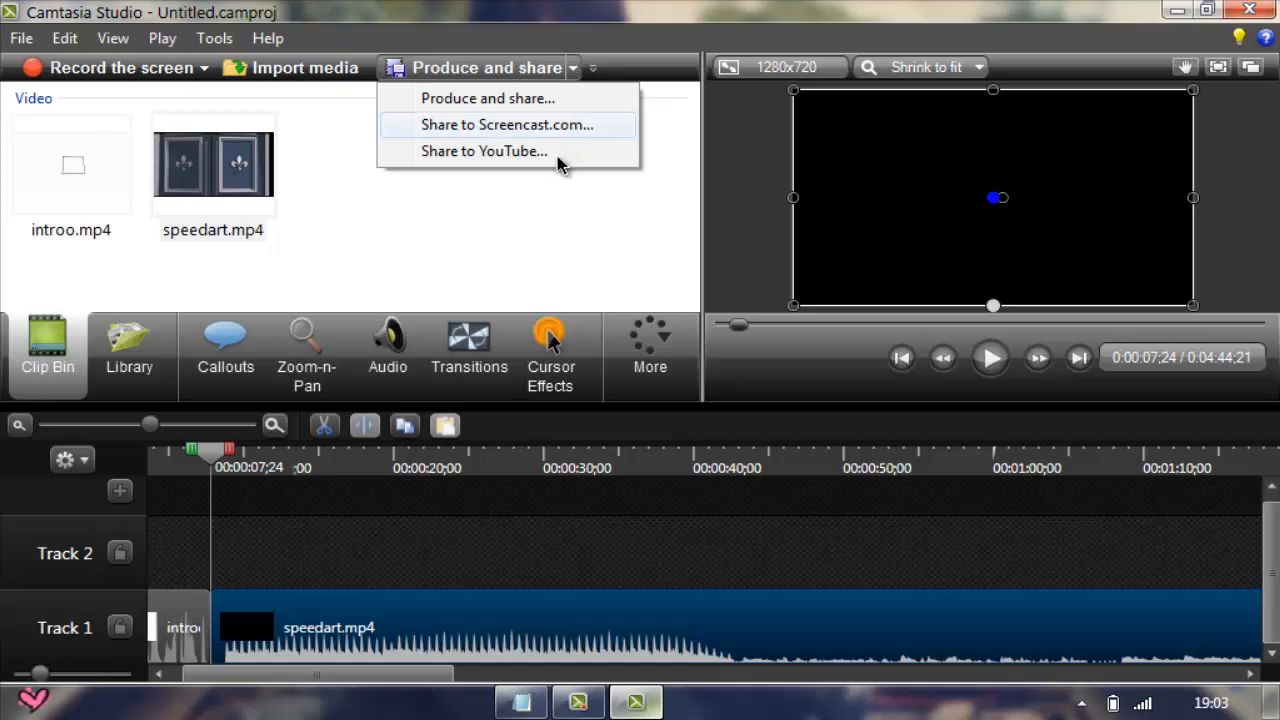
mouse_move(486, 98)
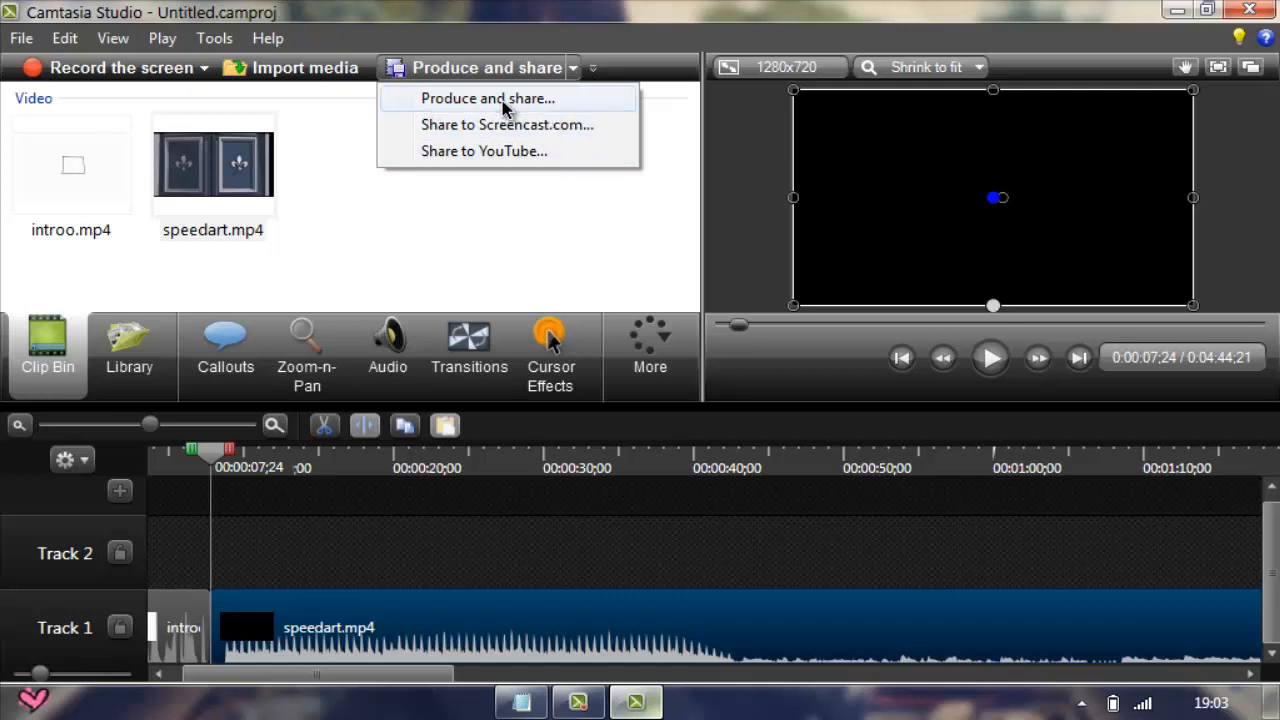
mouse_move(492, 162)
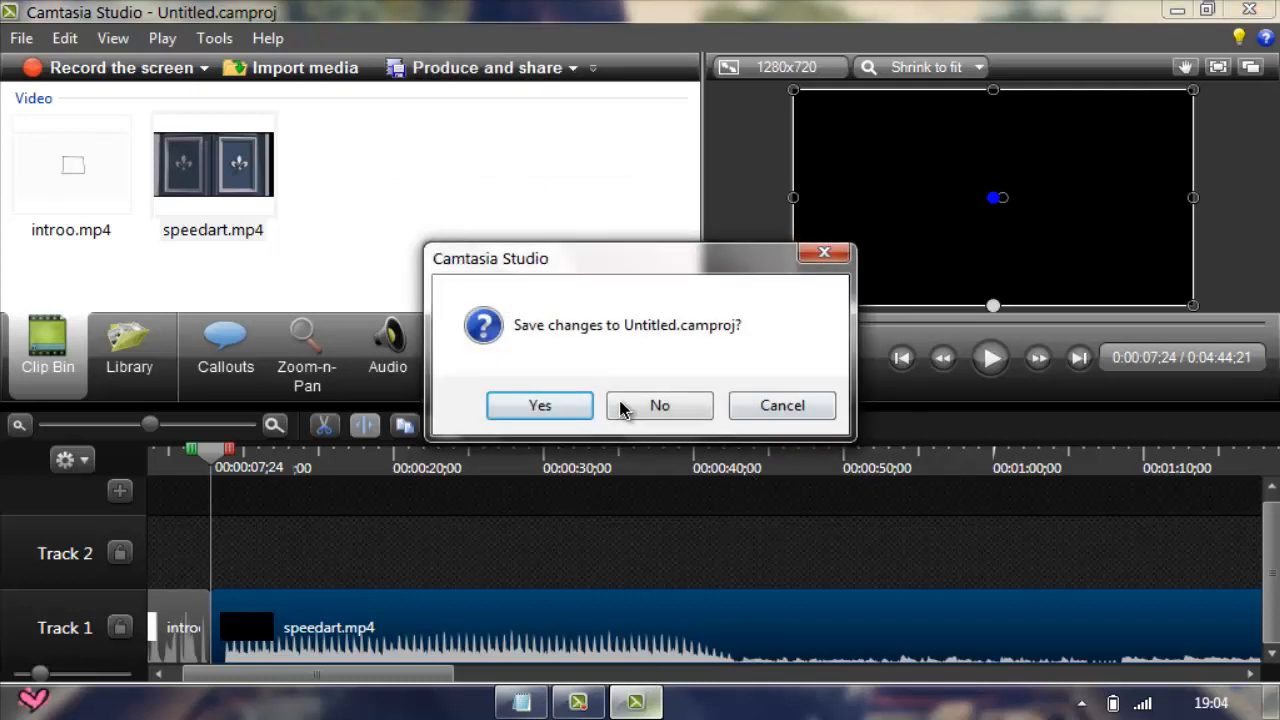
click(658, 404)
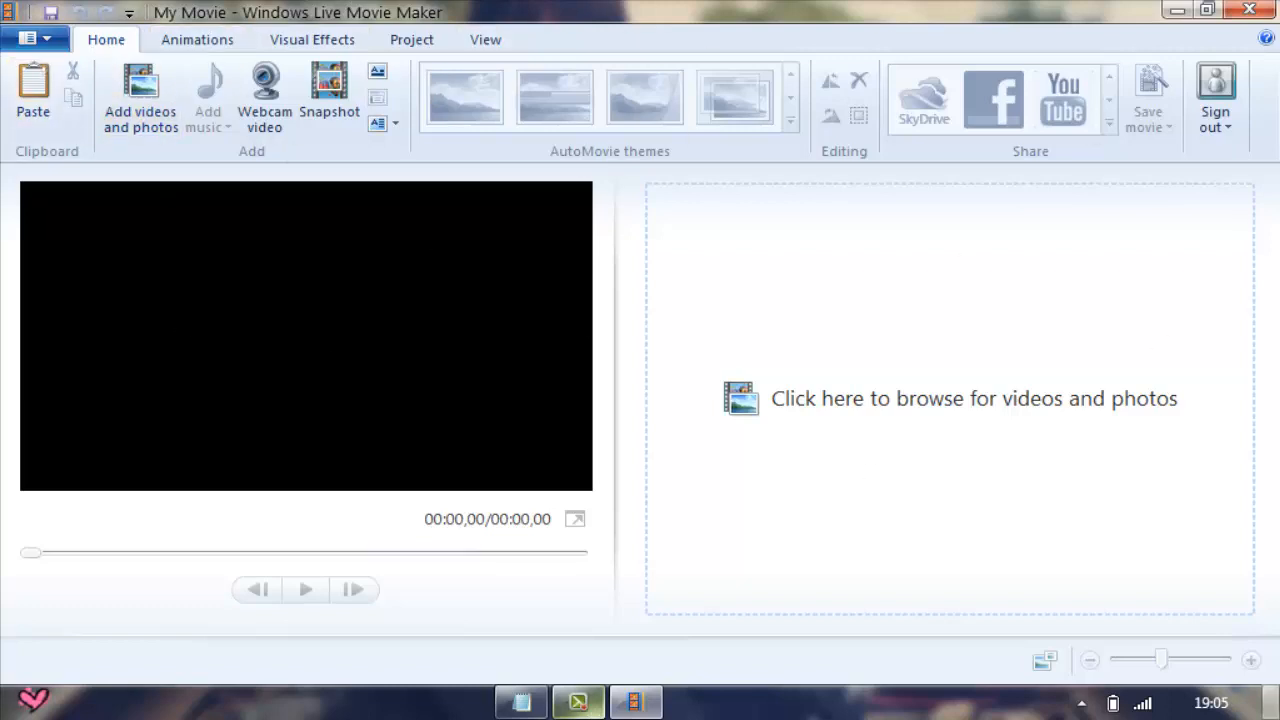
mouse_move(140, 108)
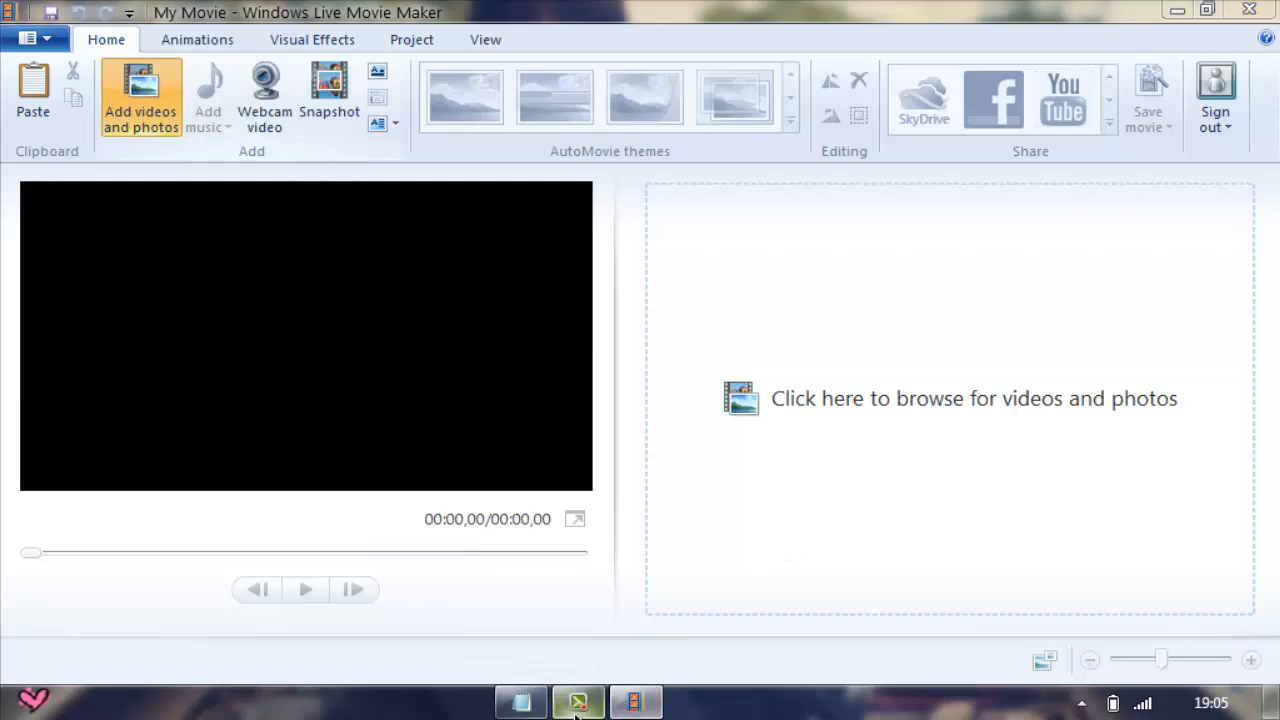
Add the intro clip and tutorial video to the Movie Maker storyboard
click(140, 96)
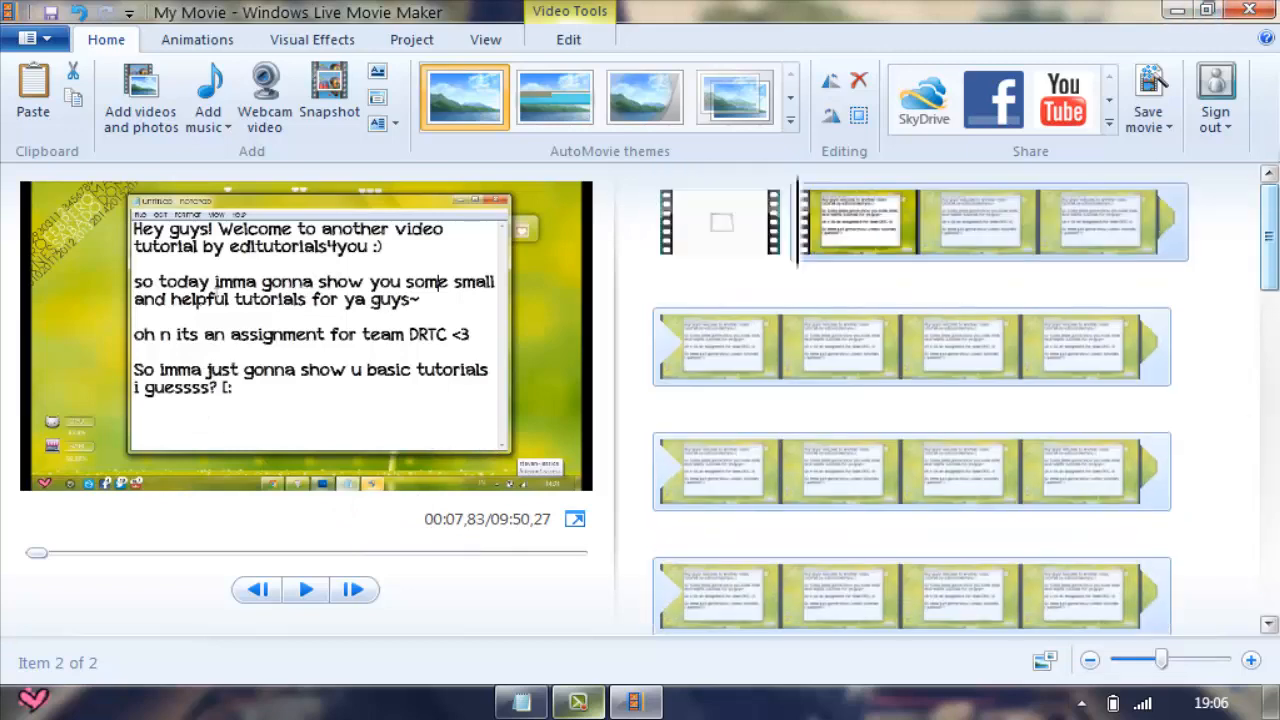
mouse_move(920, 228)
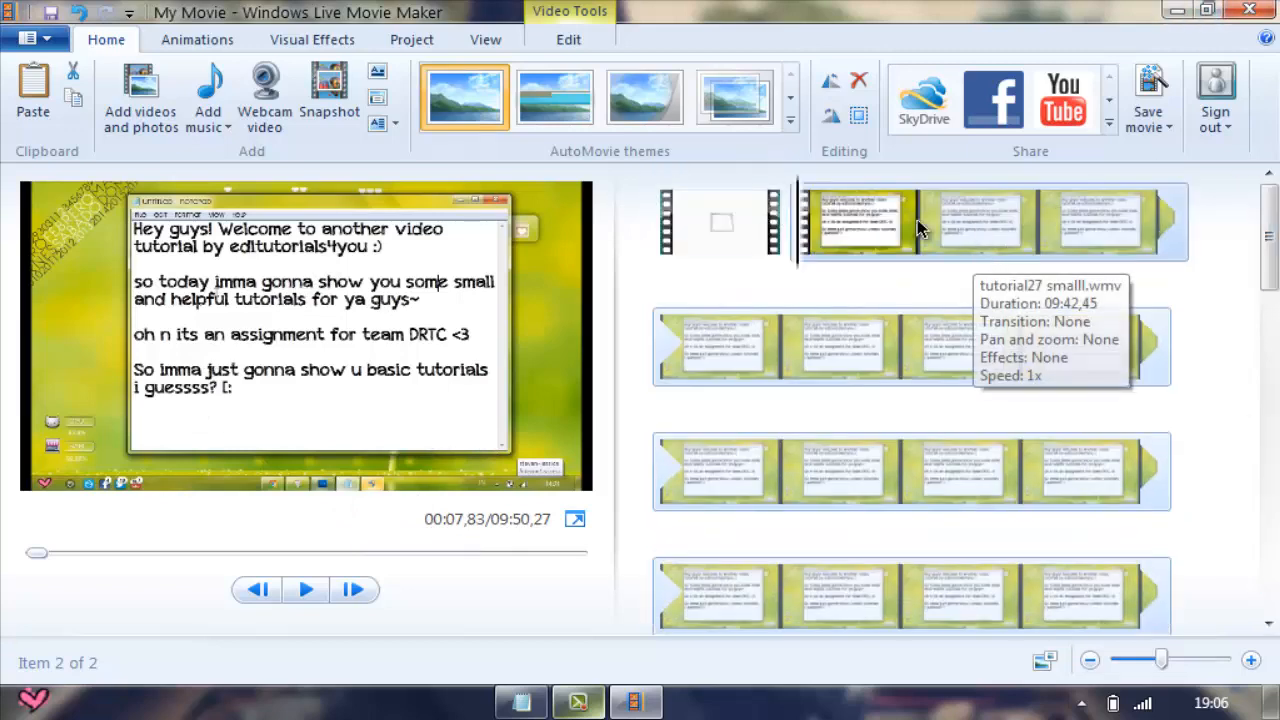
mouse_move(924, 228)
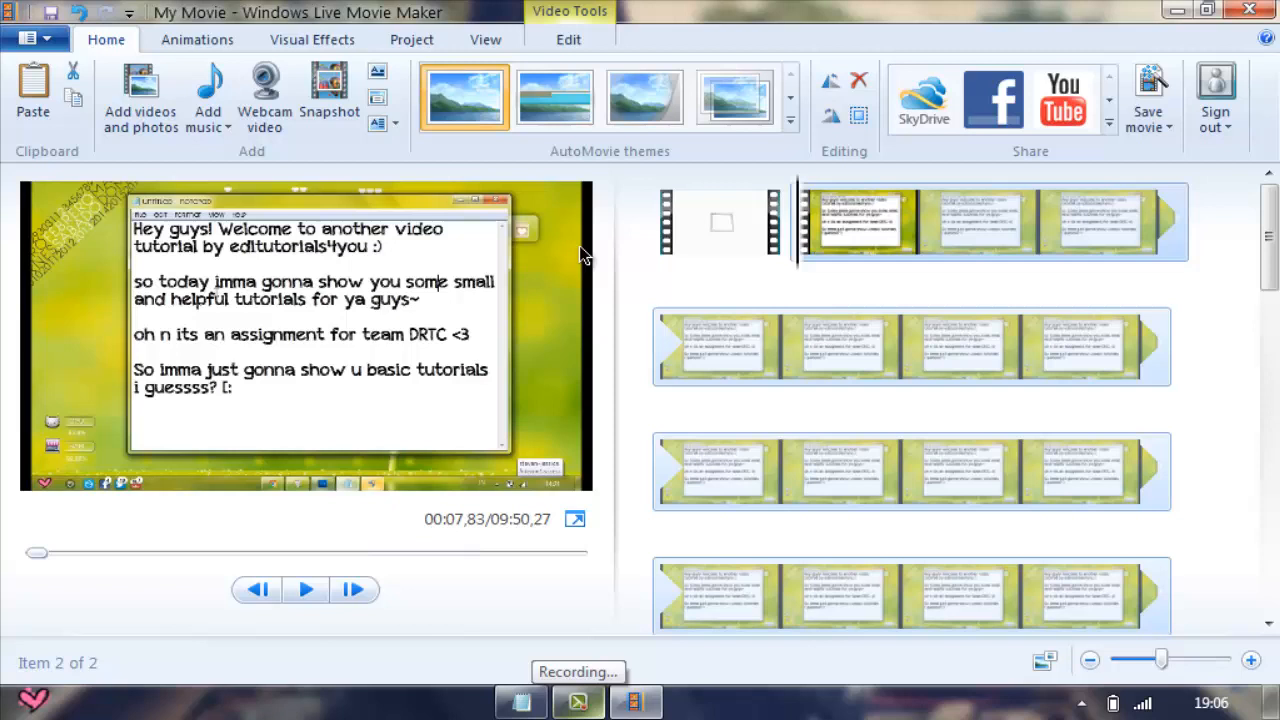
mouse_move(528, 240)
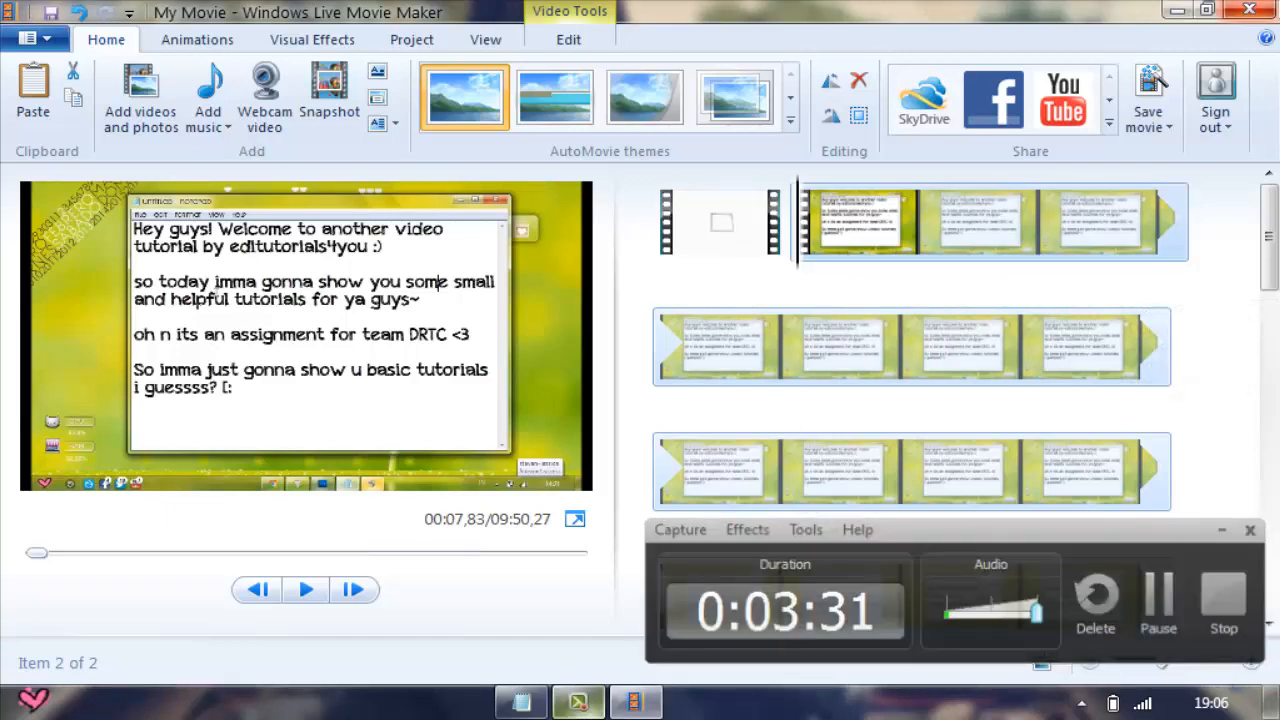
Close Movie Maker so the save prompt for My Movie appears
click(1250, 528)
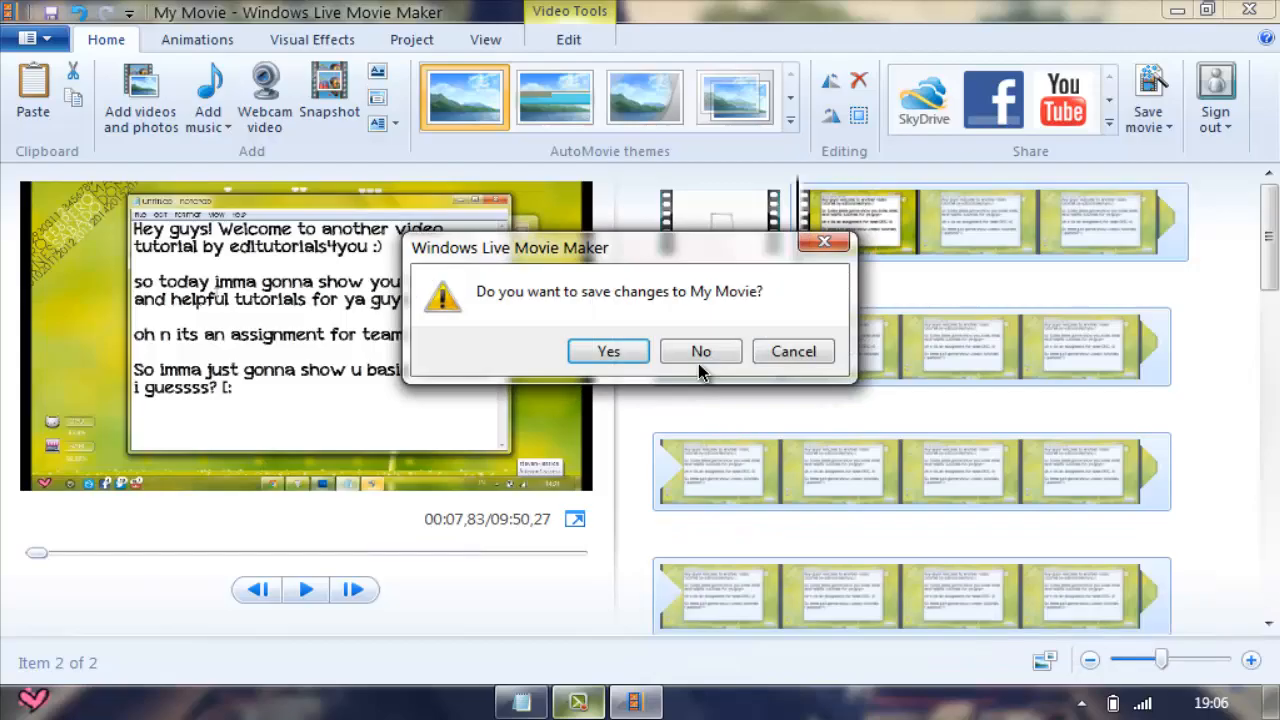
Decline saving My Movie so Movie Maker exits to the desktop
click(700, 352)
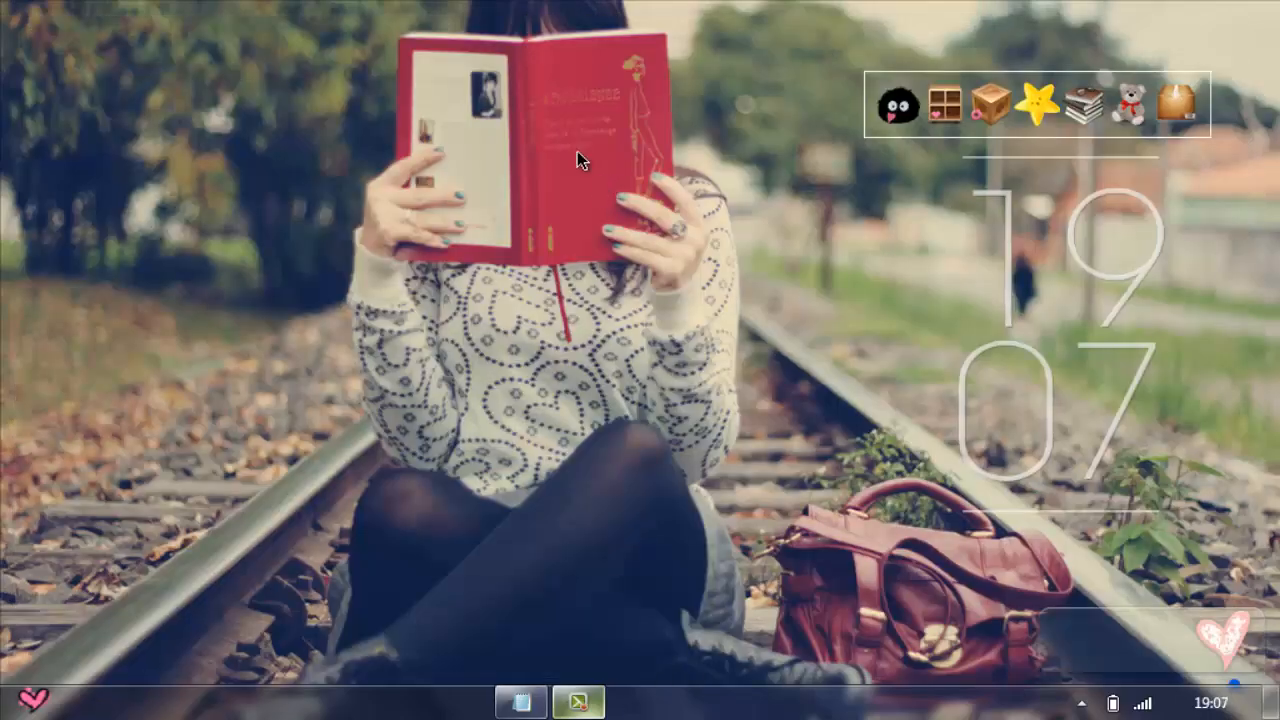
mouse_move(484, 380)
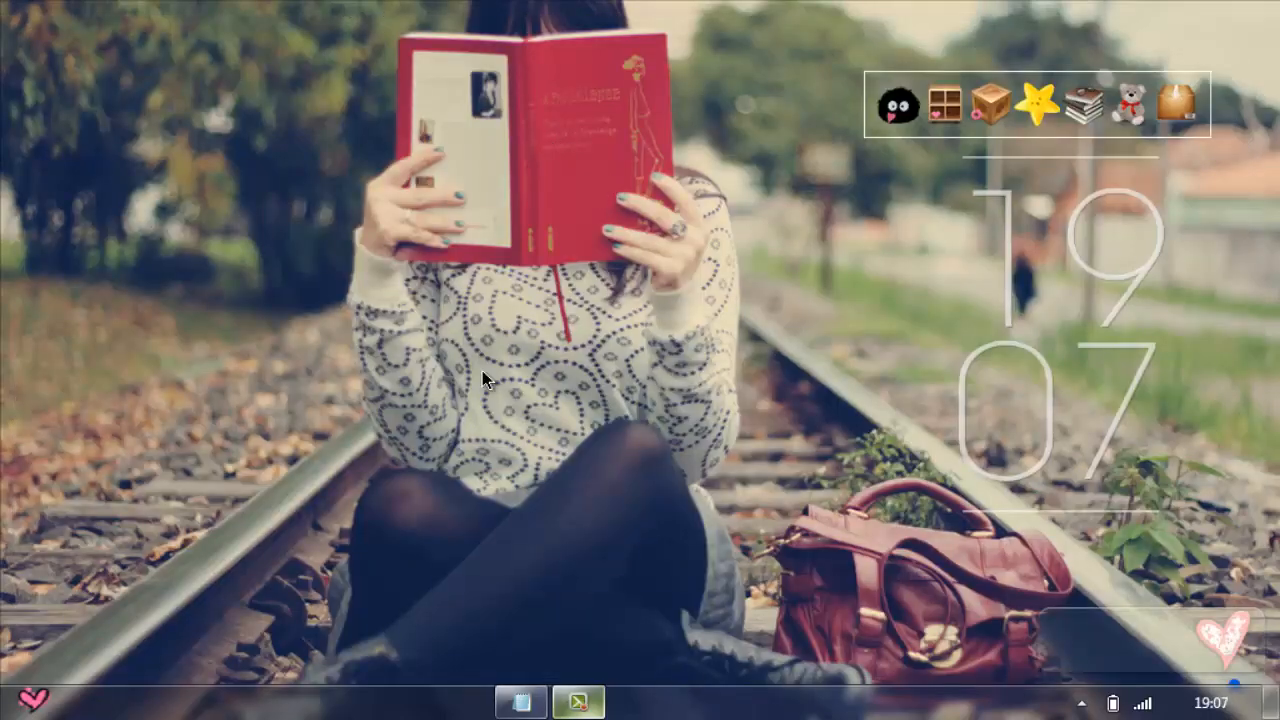
mouse_move(712, 656)
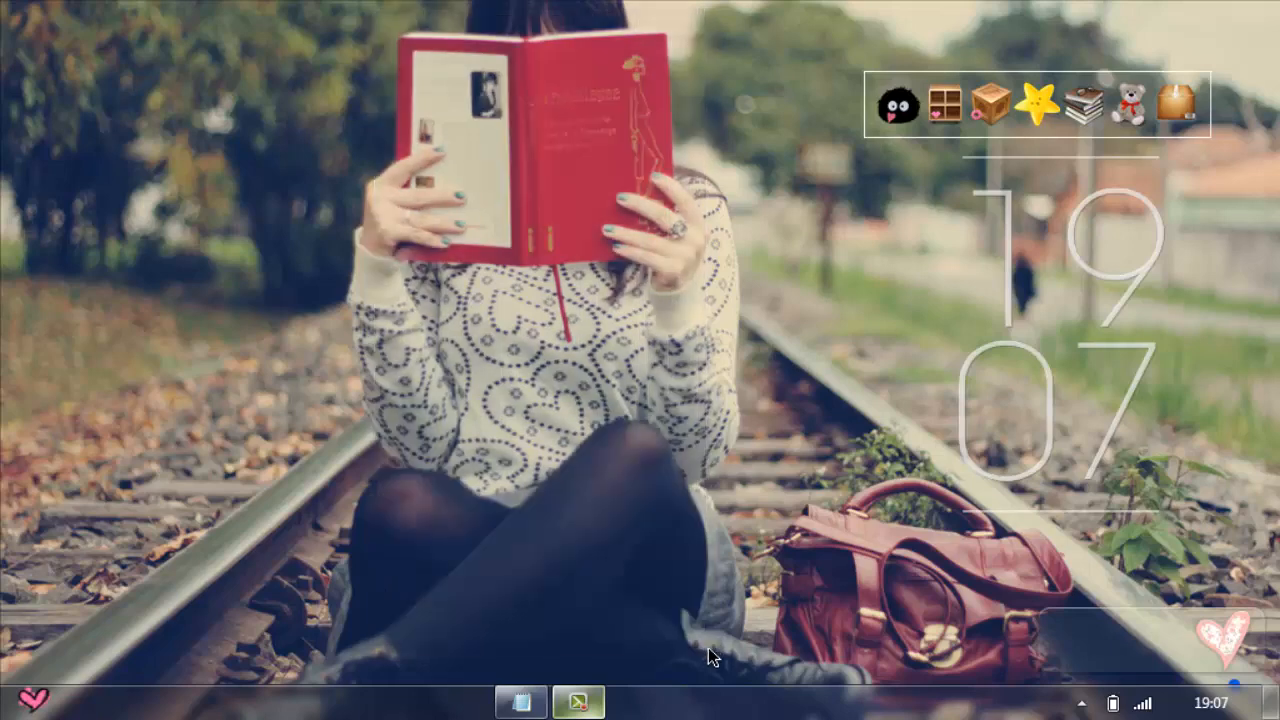